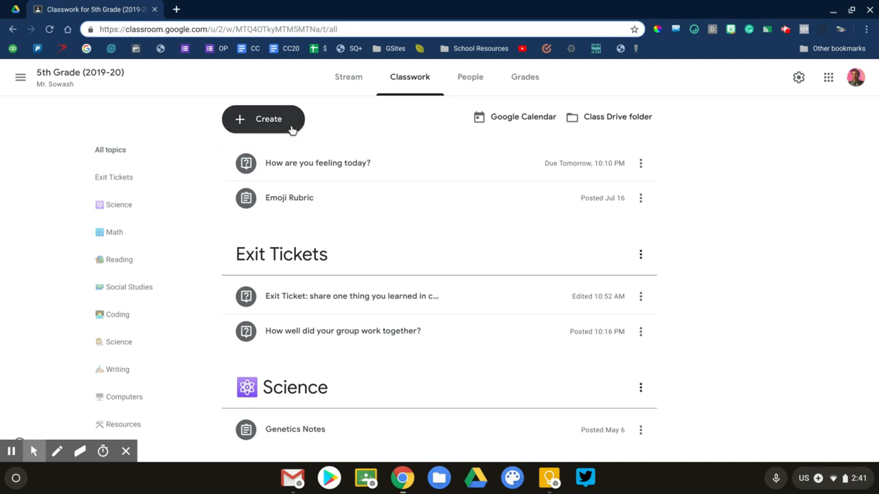
- Start creating a new classwork item from the Classwork page
click(263, 118)
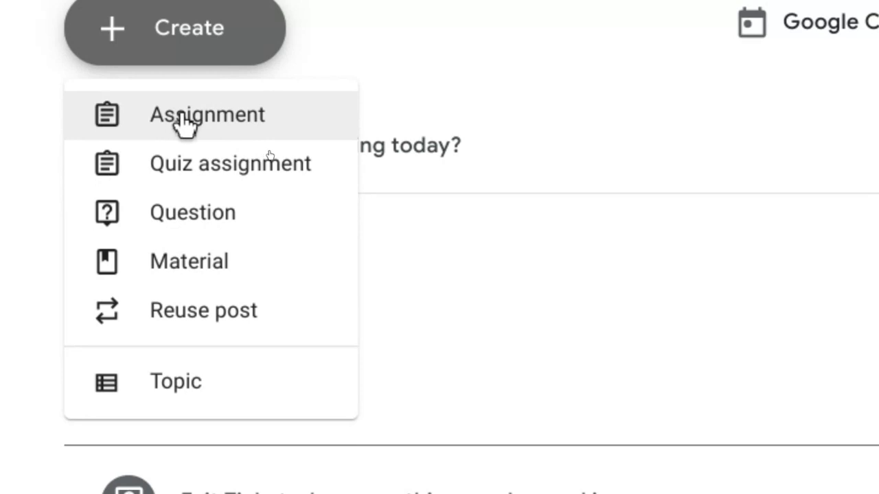
mouse_move(303, 127)
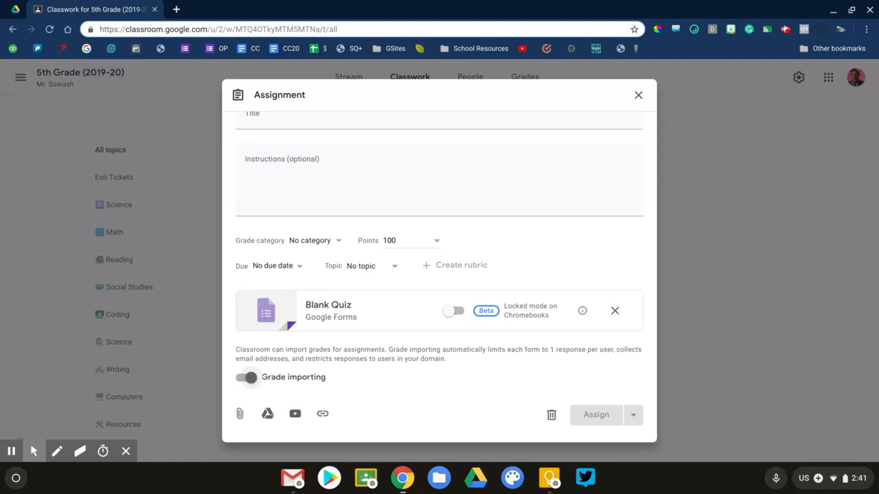
mouse_move(56, 143)
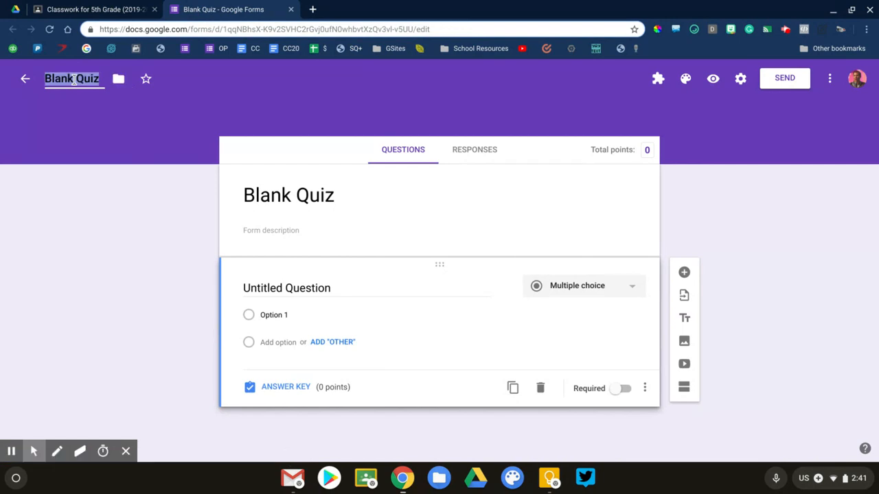
- Rename the blank quiz form to 'Demo quiz 23'
text(Demo quiz)
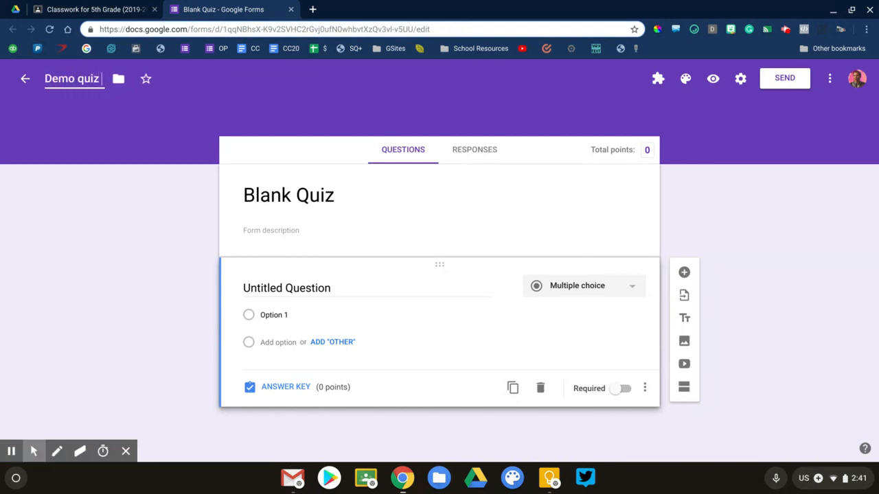
text(23)
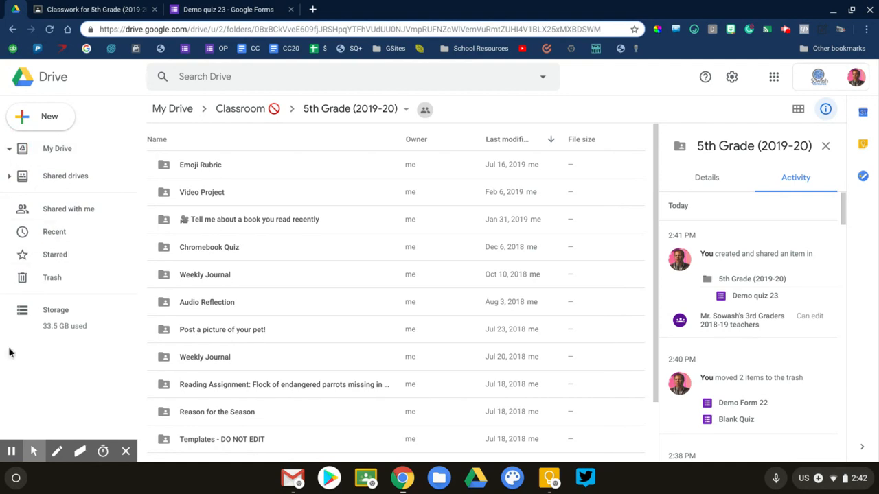
- Browse My Drive > Classroom to the 5th Grade (2019-20) class folder
click(10, 148)
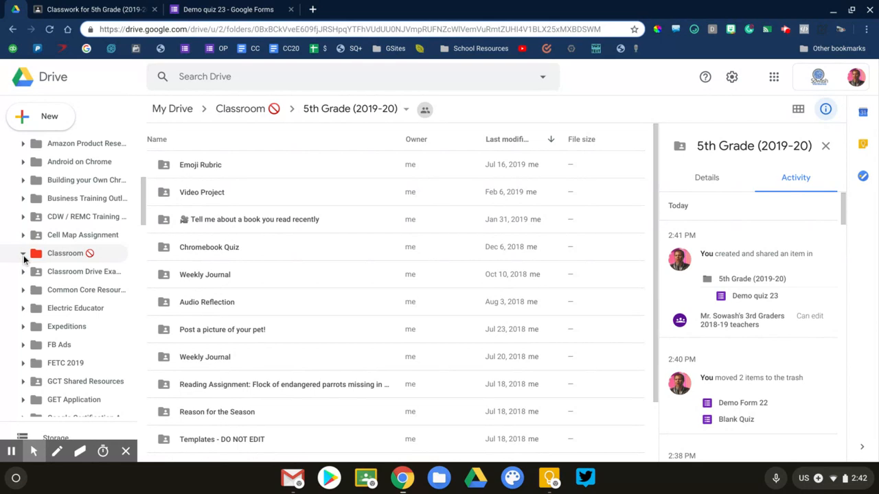
click(22, 252)
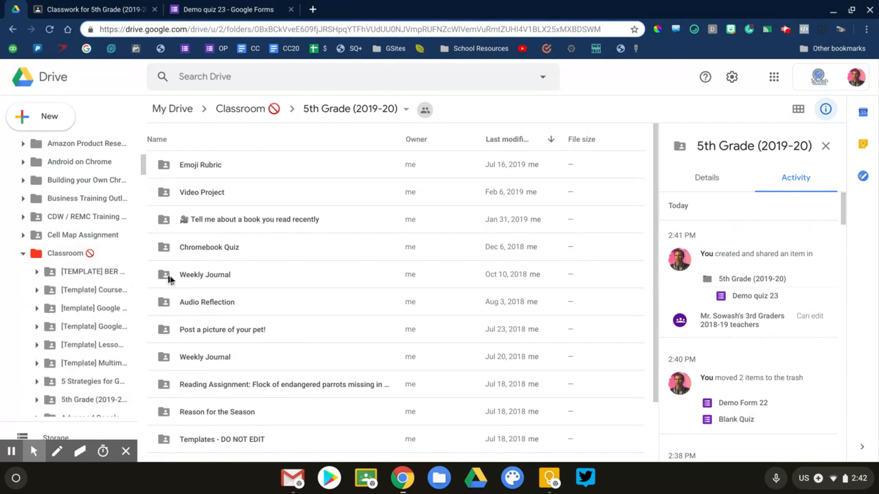
scroll(down, 3)
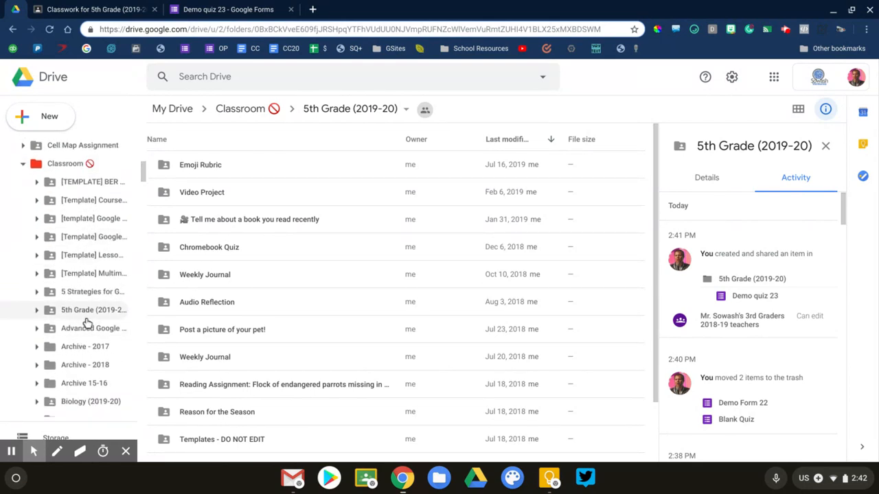
click(94, 310)
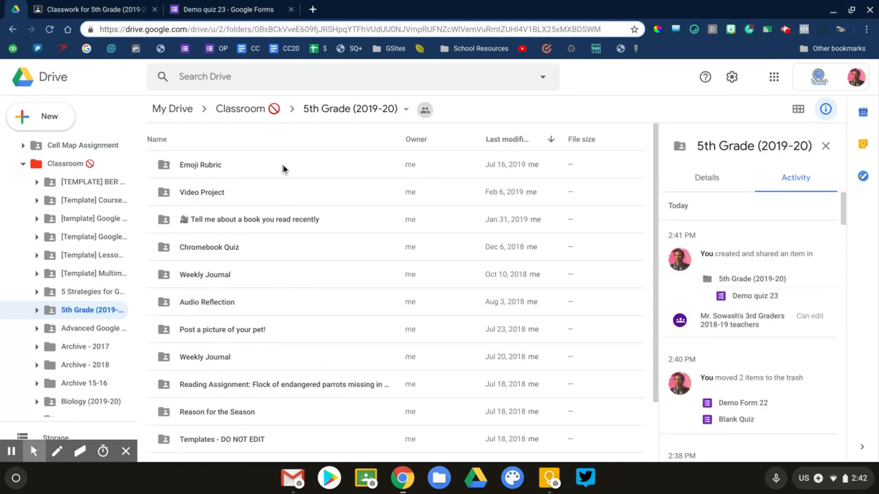
mouse_move(259, 329)
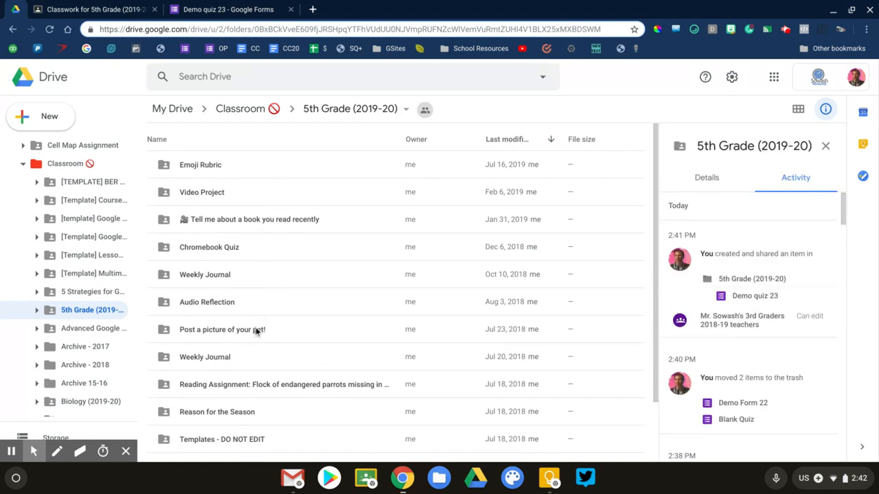
scroll(down, 3)
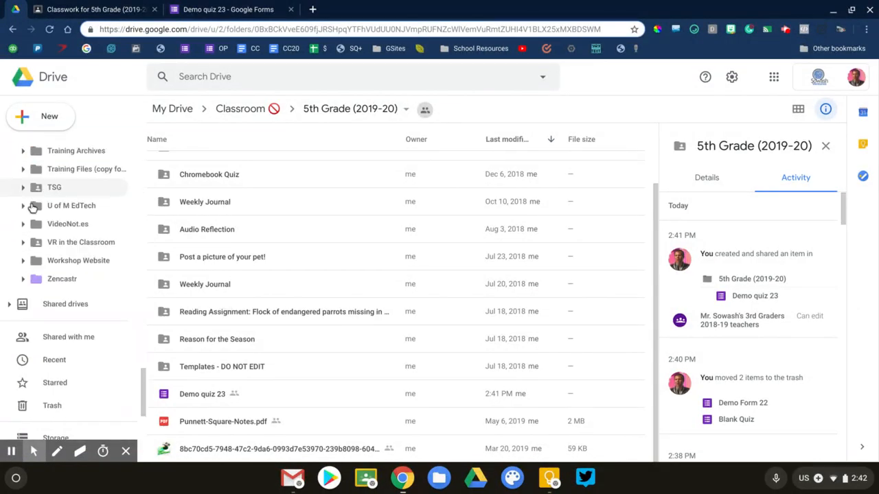
- From Starred, go into Classroom Drive Examples > Google Forms, then return to Demo quiz 23
click(54, 382)
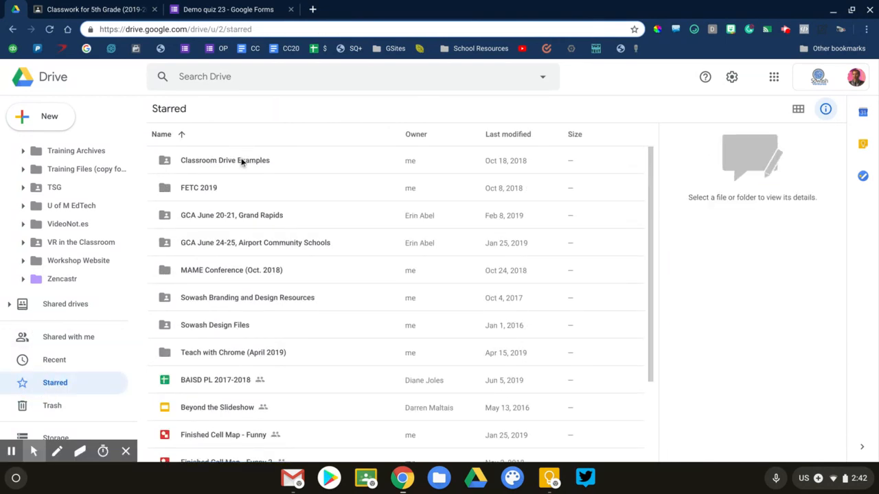
double_click(225, 159)
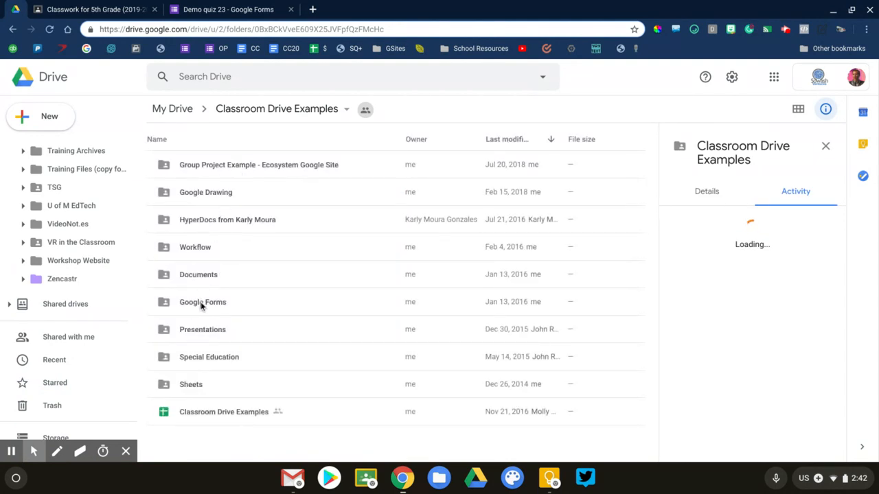
double_click(203, 302)
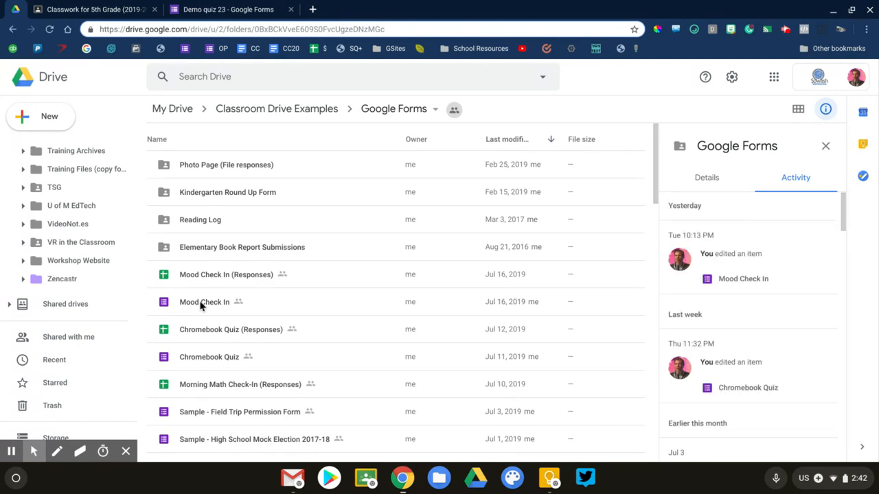
click(228, 9)
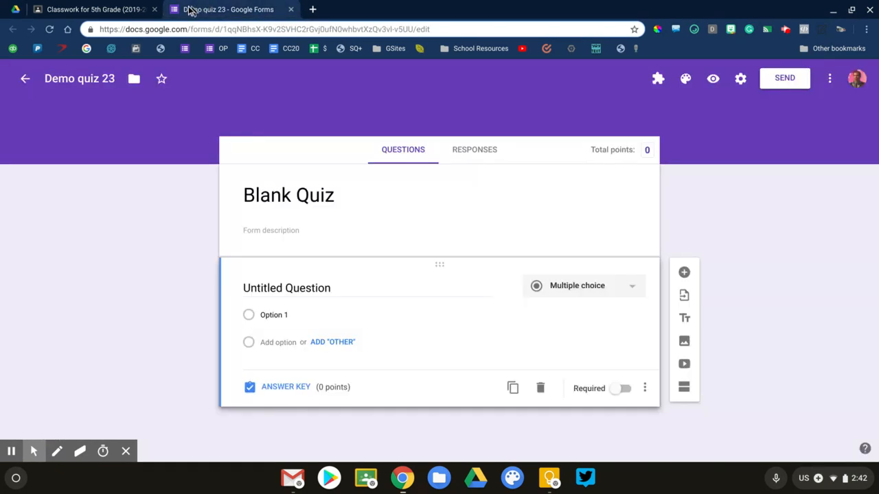
- Return from the Forms editor to the class in Classroom
click(96, 8)
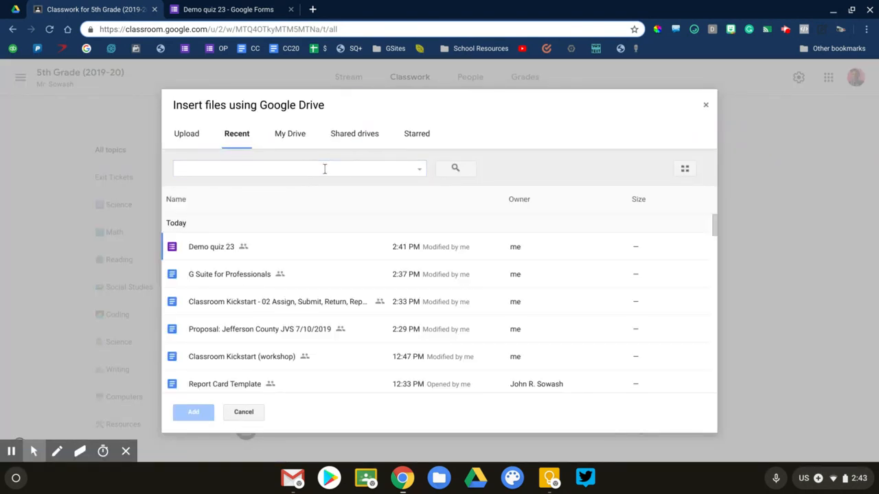
- Search Drive for 'Reading quiz' and attach the Stop the cheating - Form webinar form
text(Reading quiz)
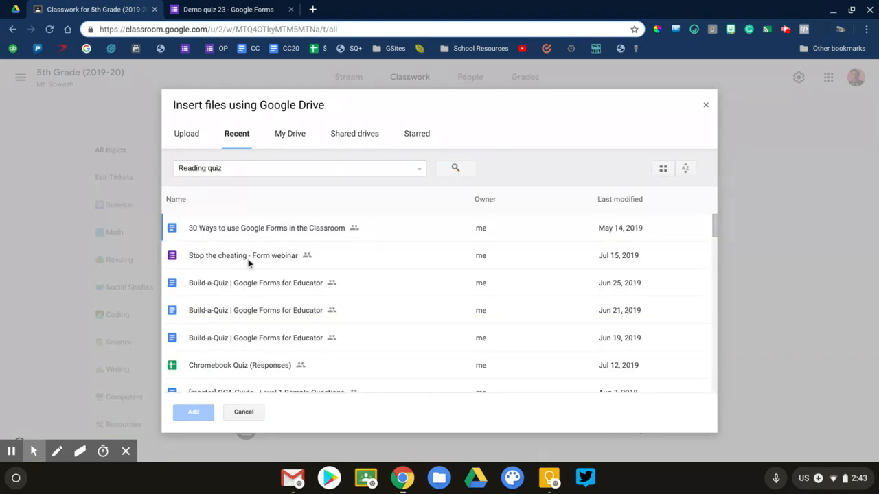
click(244, 412)
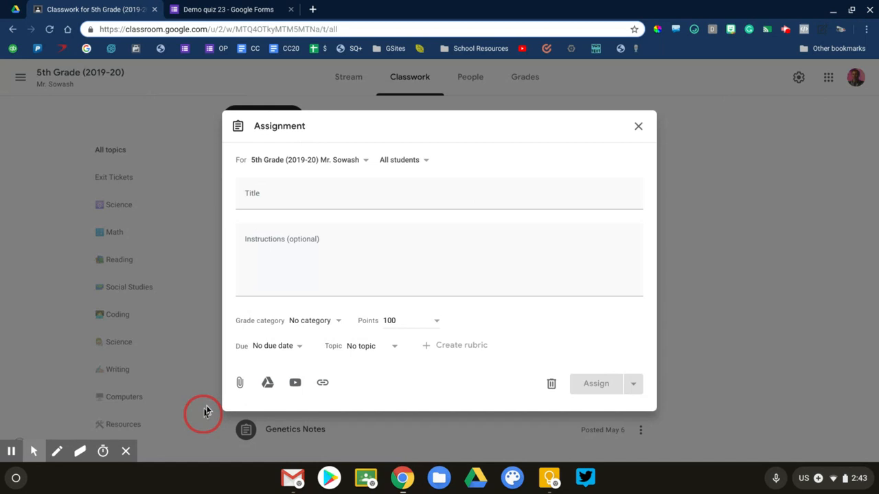
click(267, 382)
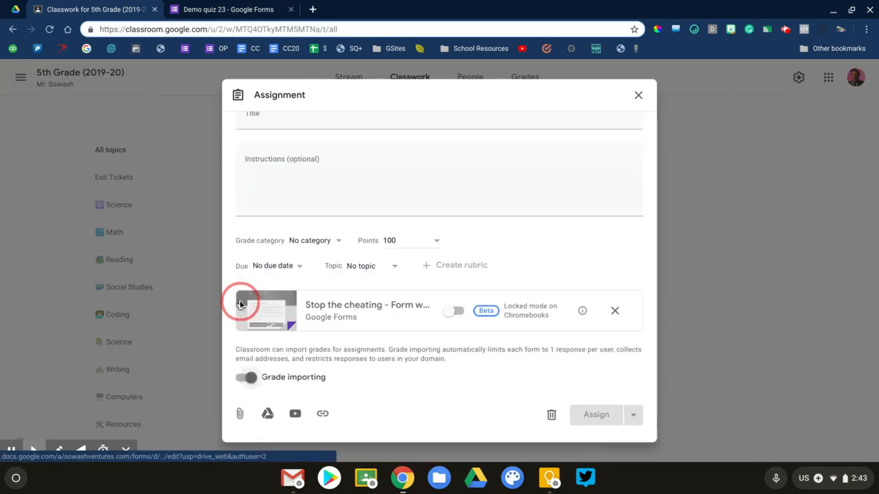
mouse_move(264, 310)
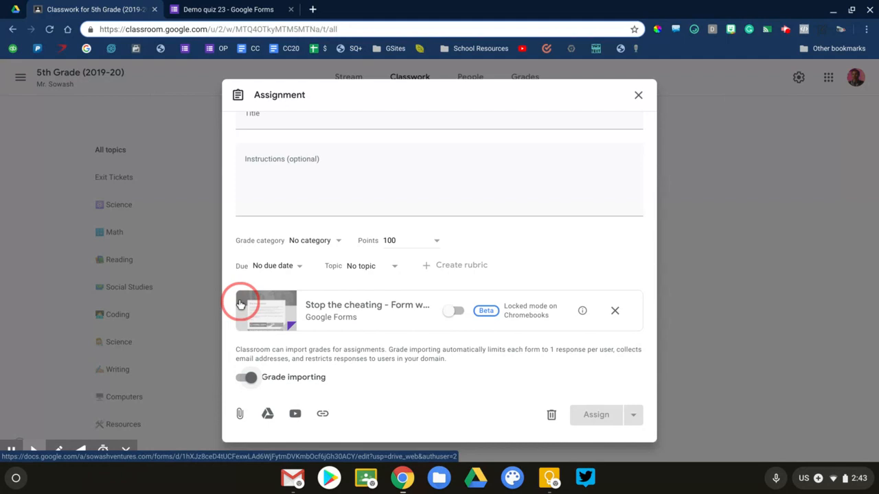
- Enable Locked mode on Chromebooks for the attached quiz
scroll(down, 3)
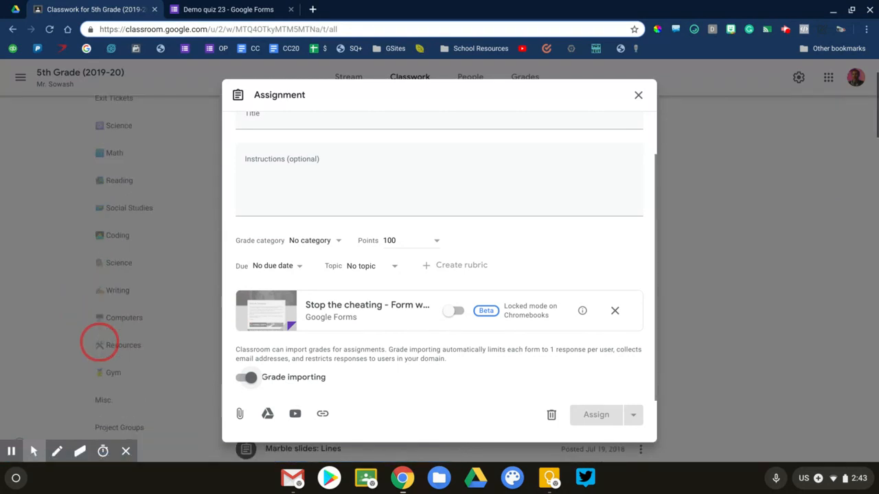
click(58, 451)
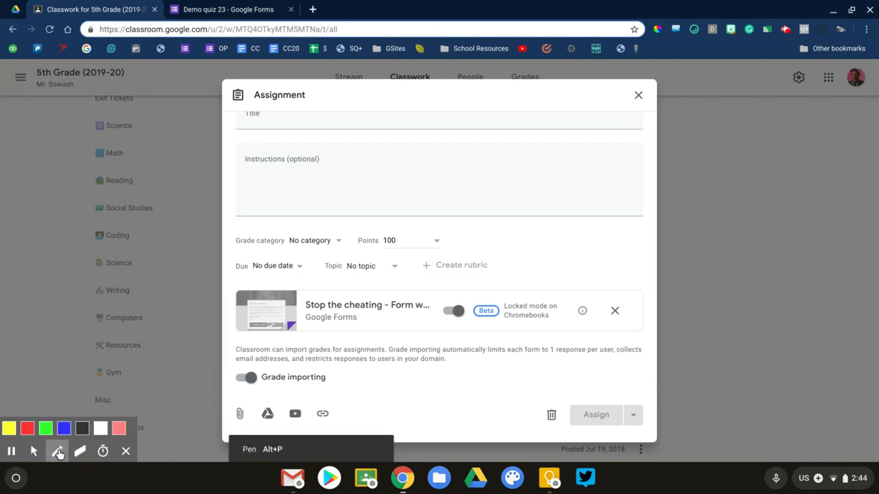
drag(217, 373, 347, 371)
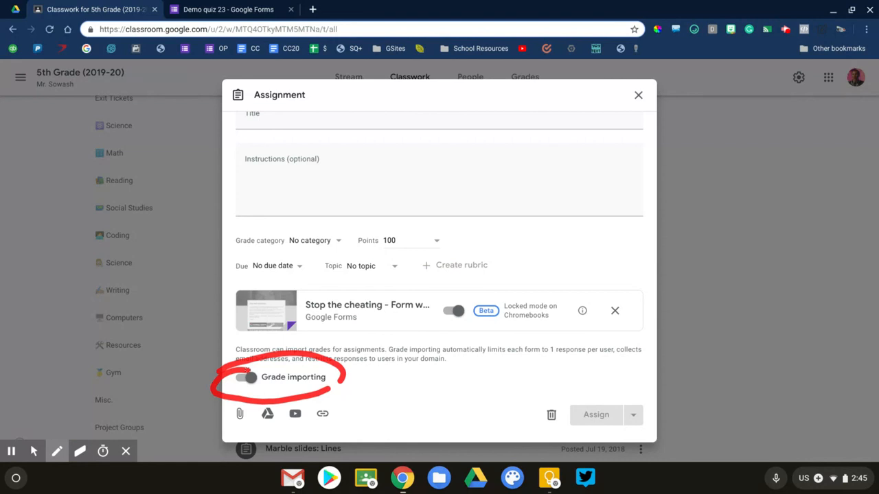
click(57, 450)
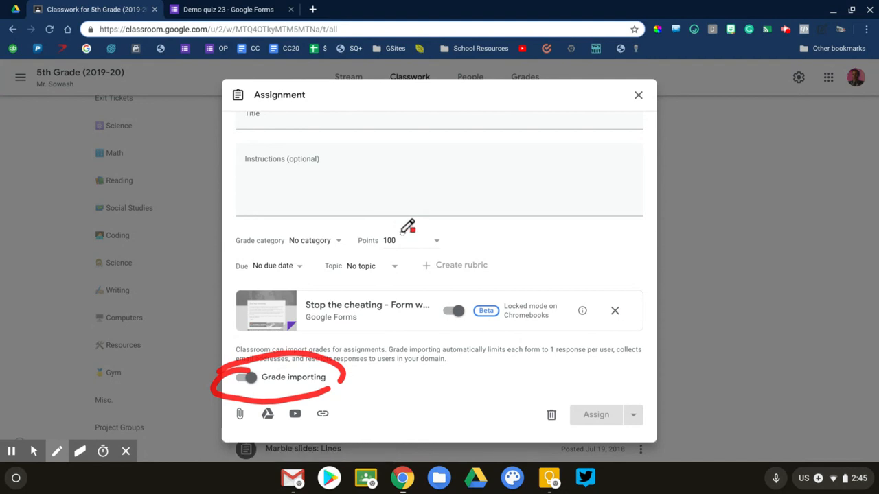
mouse_move(158, 335)
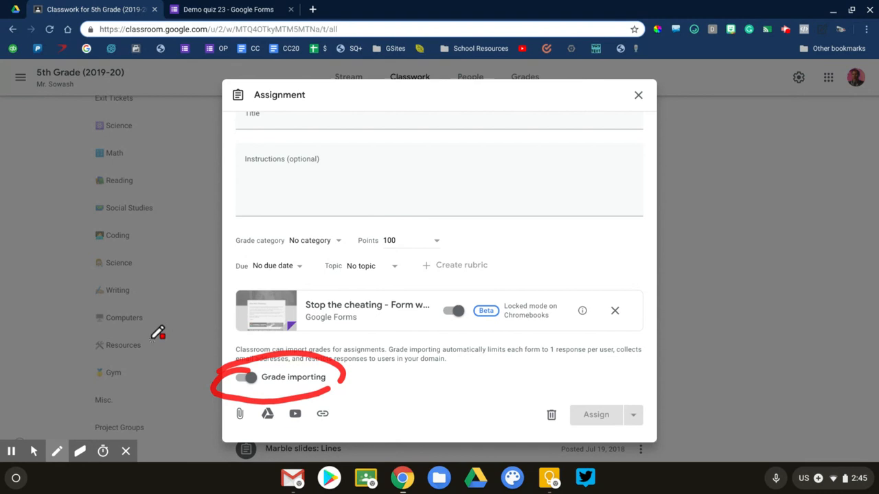
- Show the Grade category choices, No category and Classwork
click(33, 450)
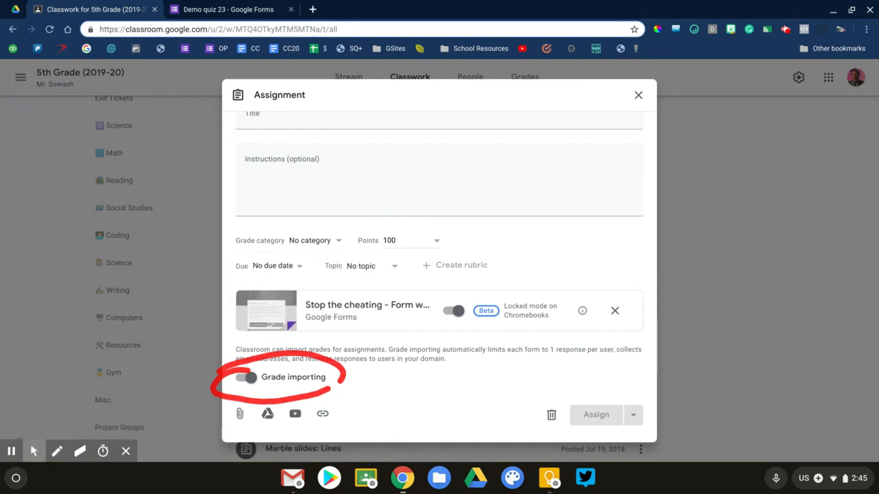
click(313, 240)
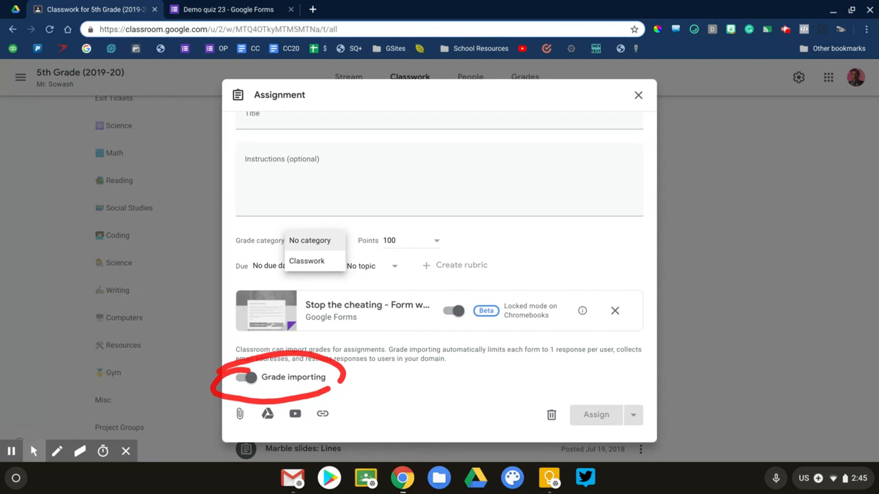